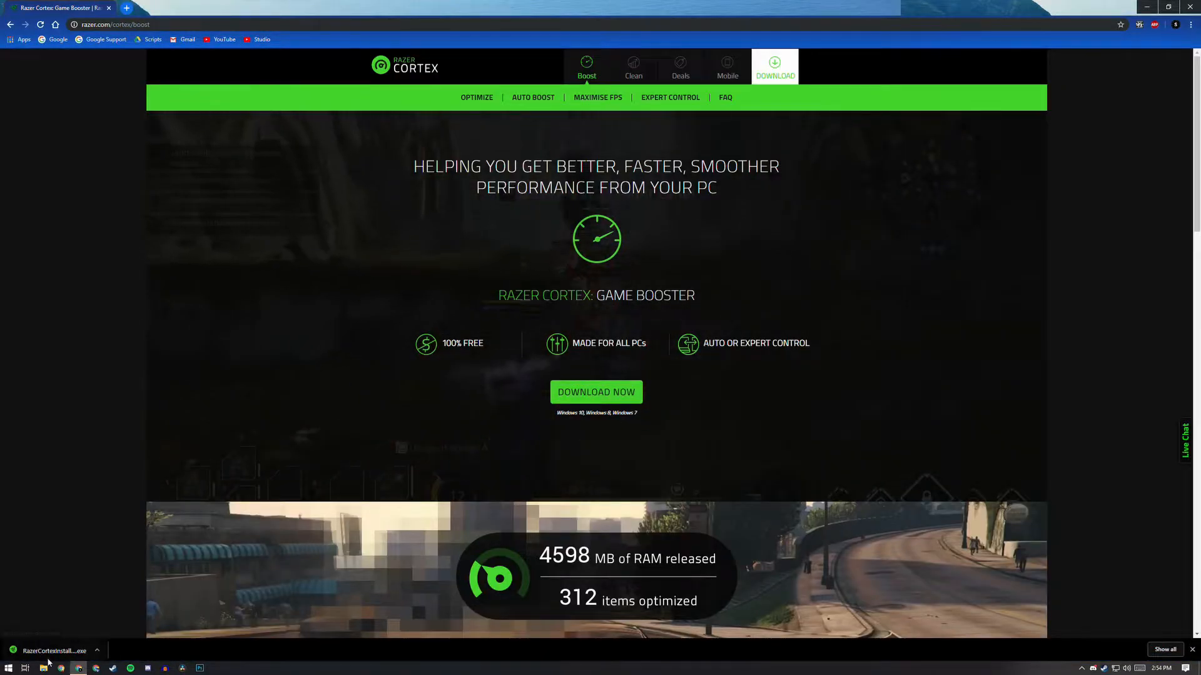
# Step: Run RazerCortexInstaller.exe from Chrome's download bar and allow it through Windows
pyautogui.click(54, 651)
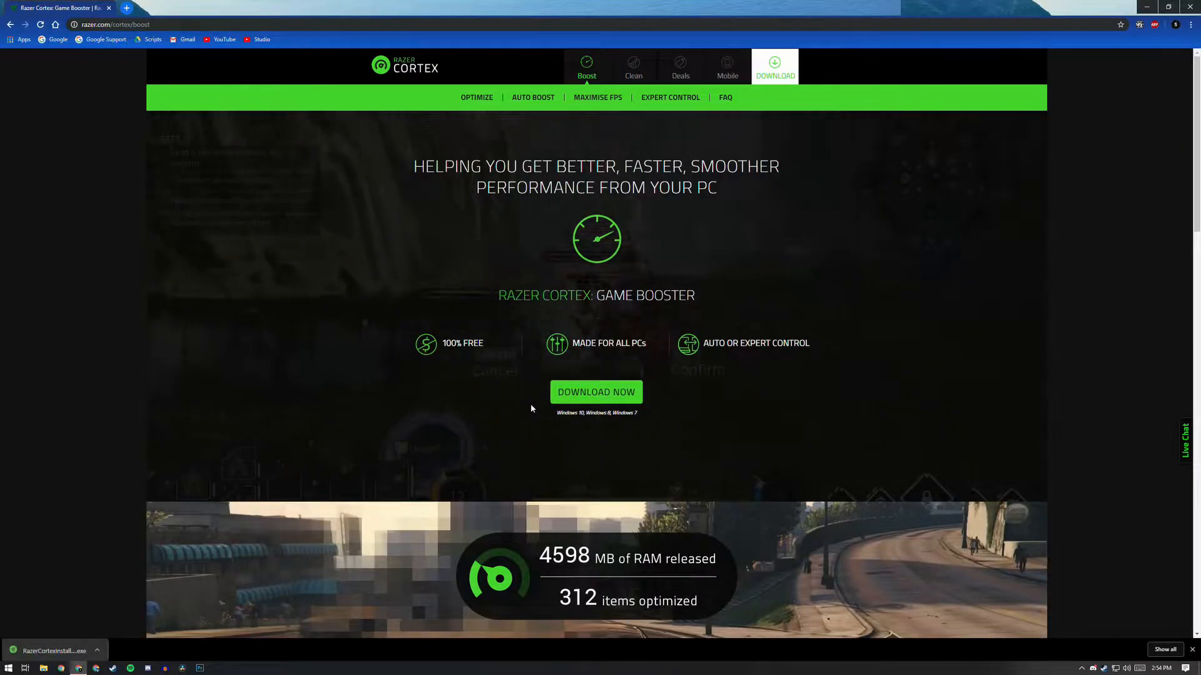
pyautogui.click(596, 392)
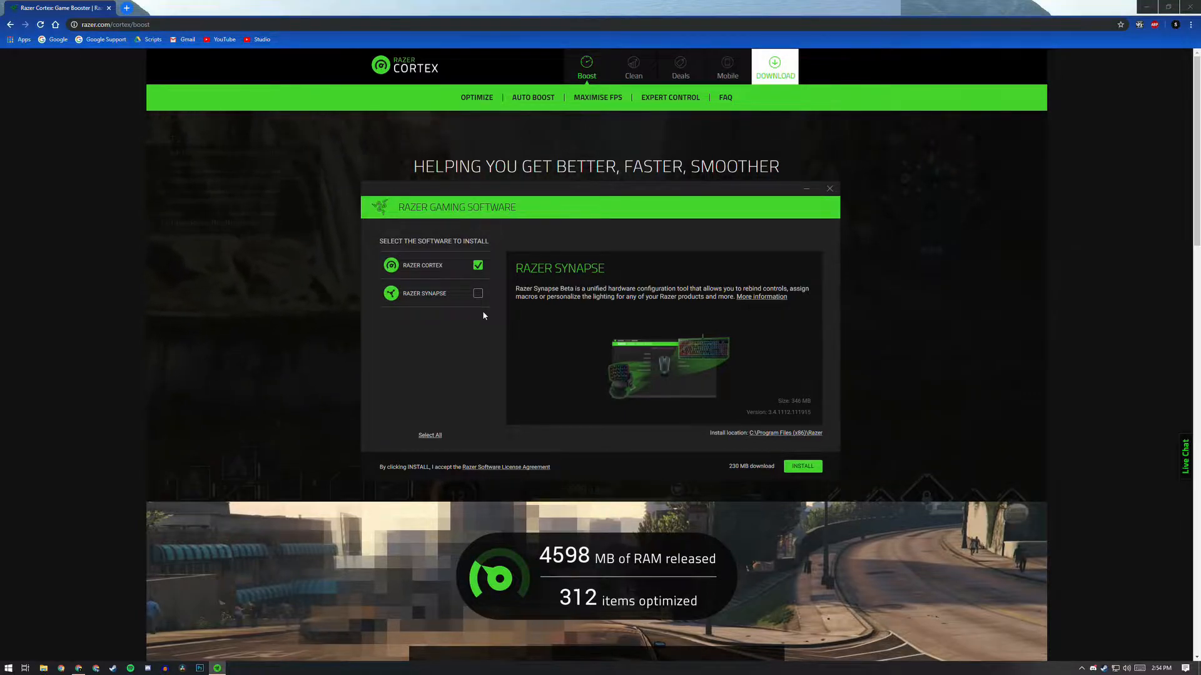
# Step: Keep Razer Cortex selected and set the install folder to C:\My Program Files
pyautogui.click(422, 265)
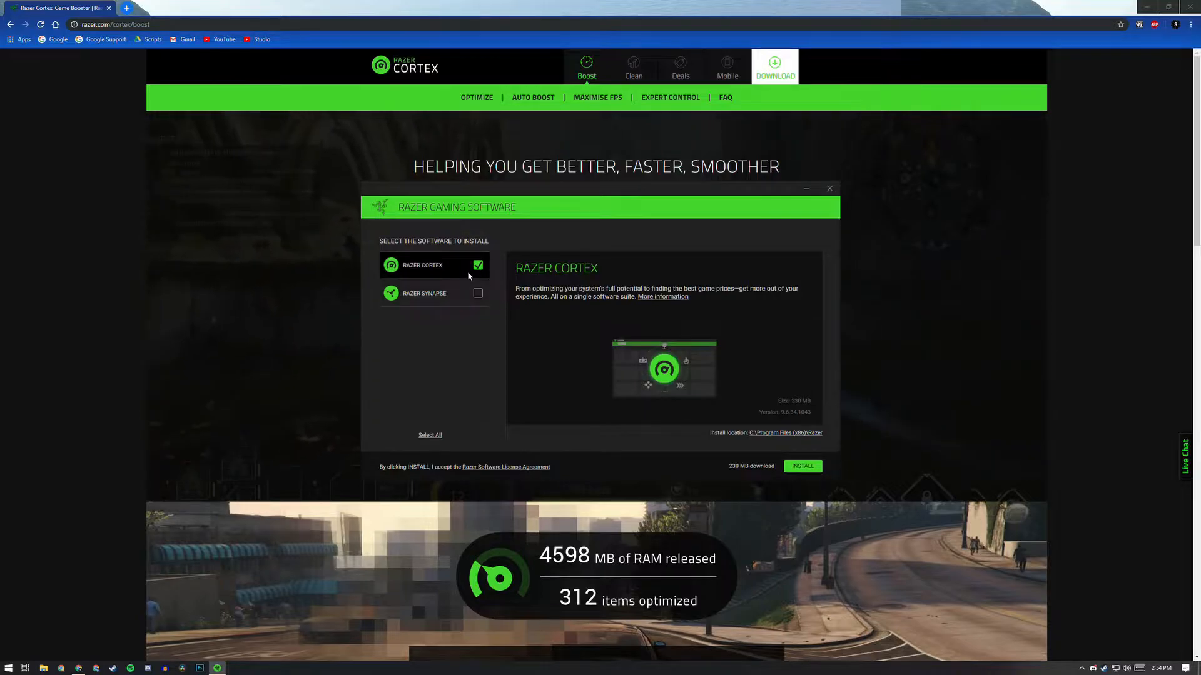
pyautogui.moveTo(674, 321)
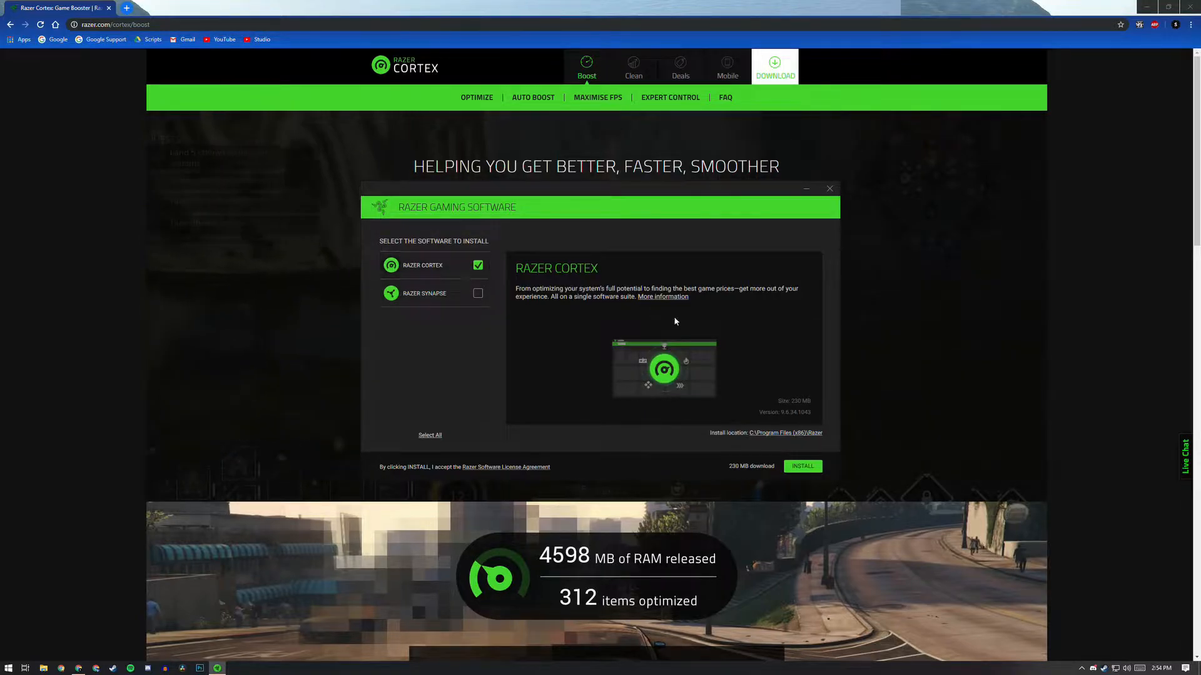
pyautogui.moveTo(785, 433)
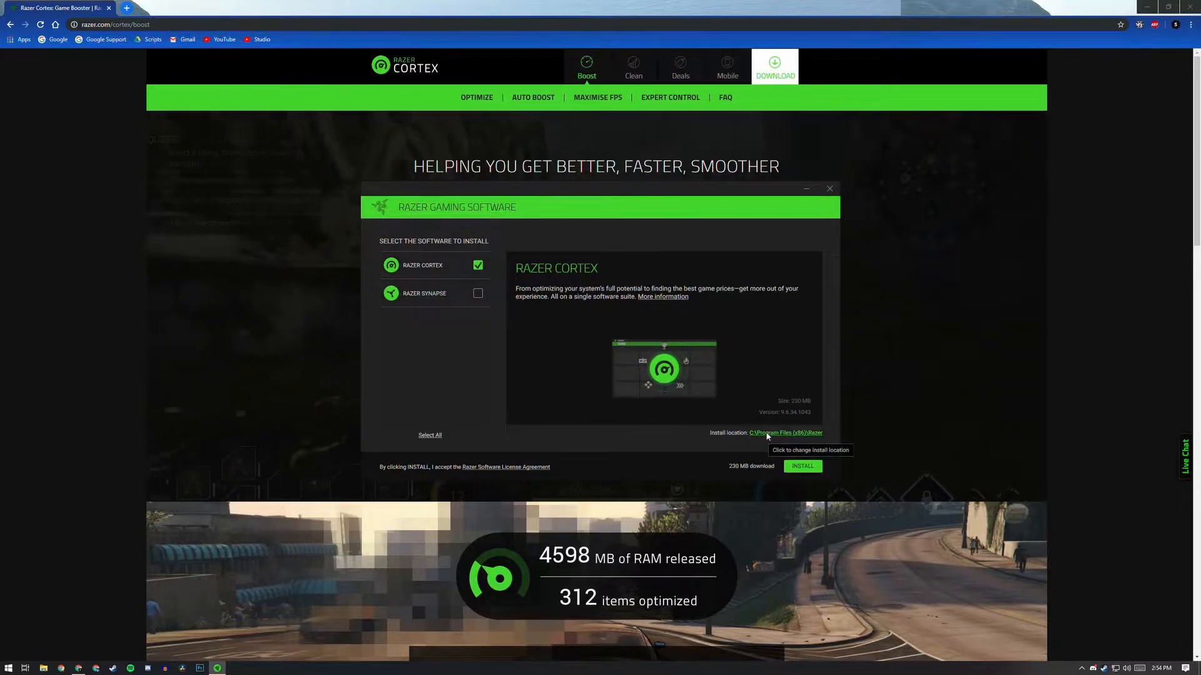
pyautogui.click(785, 433)
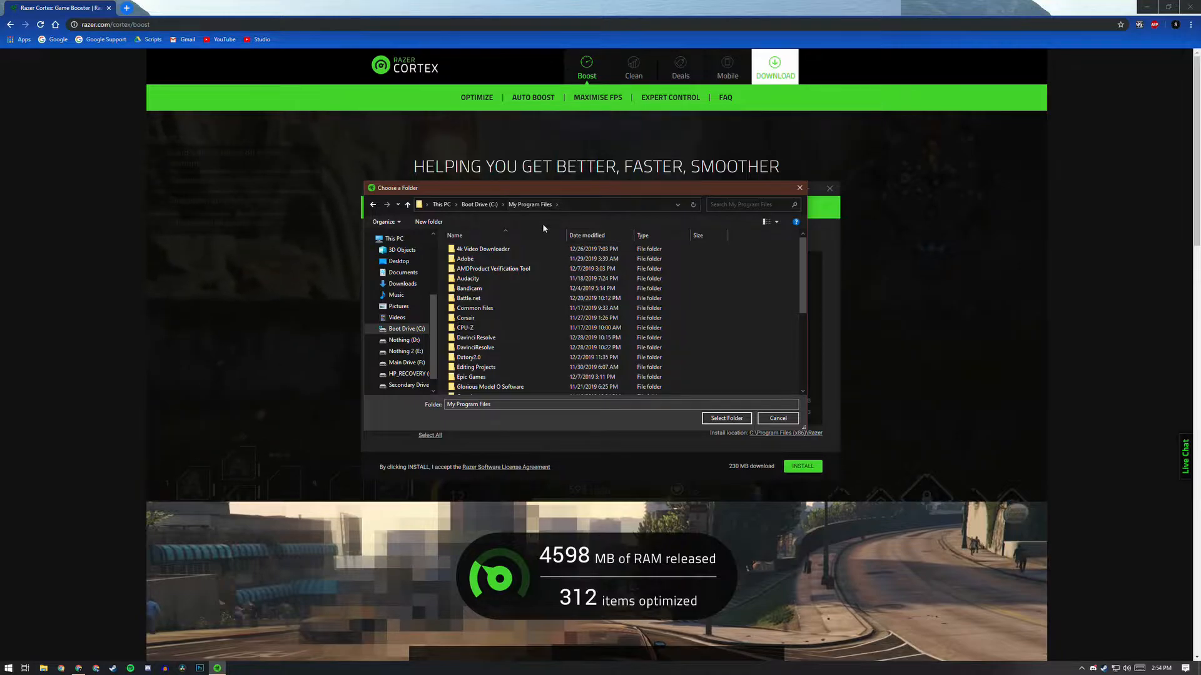
pyautogui.click(725, 419)
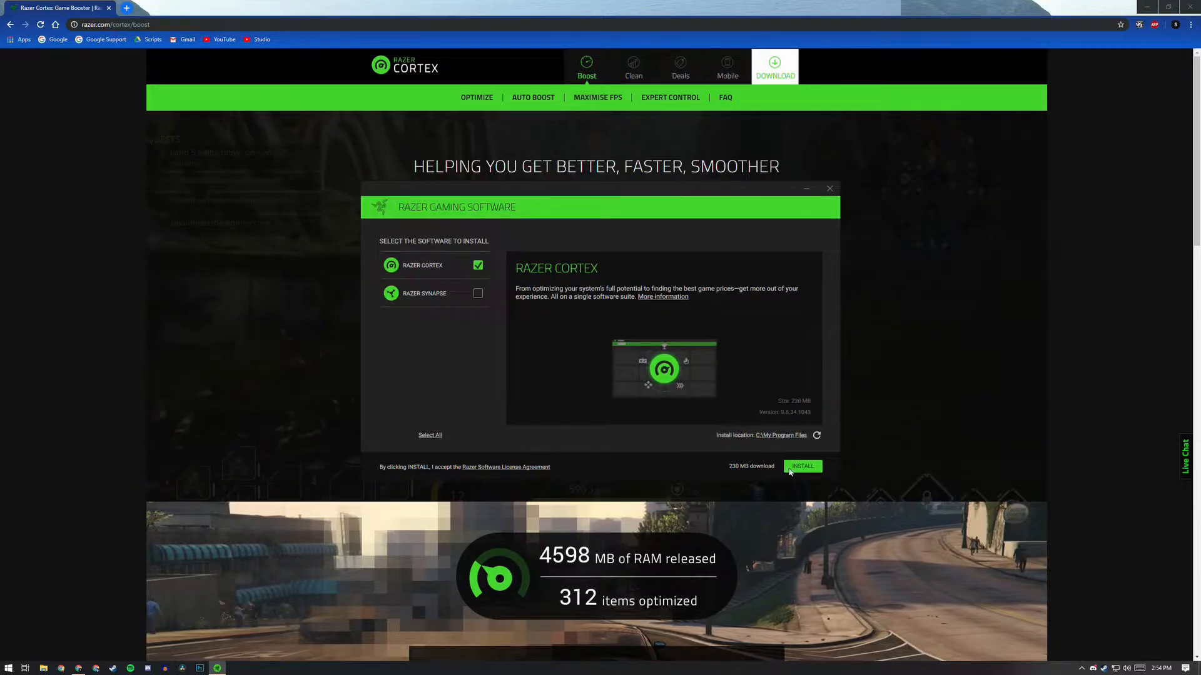
# Step: Install Razer Cortex and finish setup with Launch Razer Cortex ticked
pyautogui.click(802, 466)
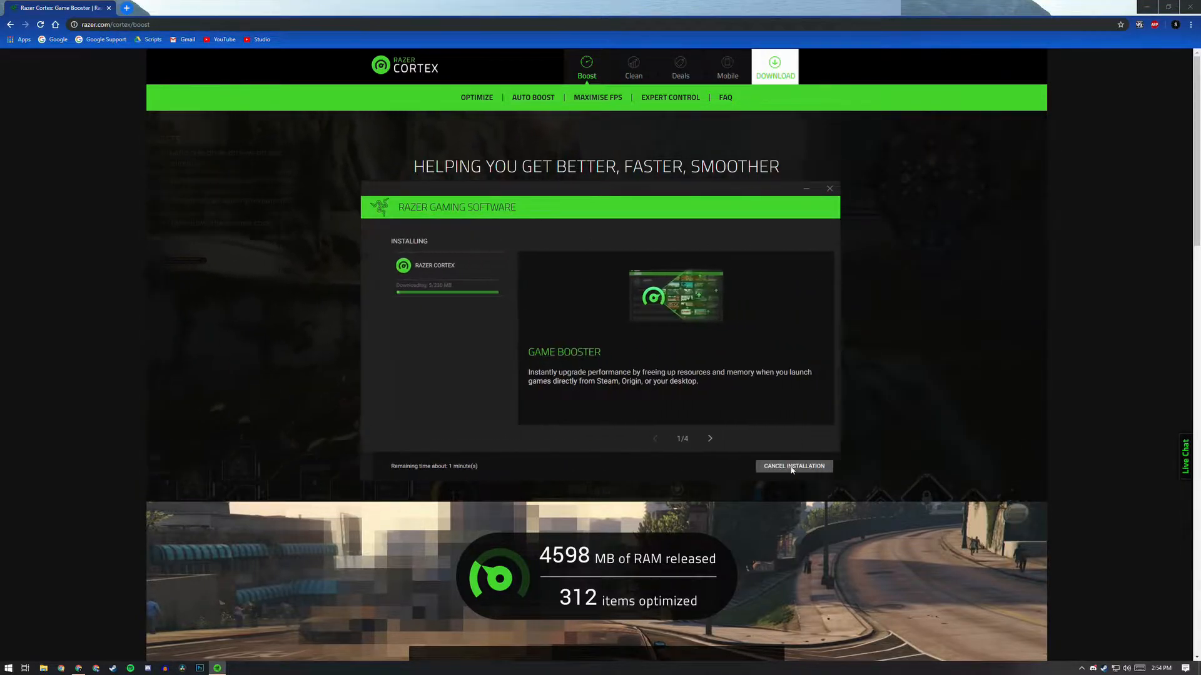
pyautogui.moveTo(782, 465)
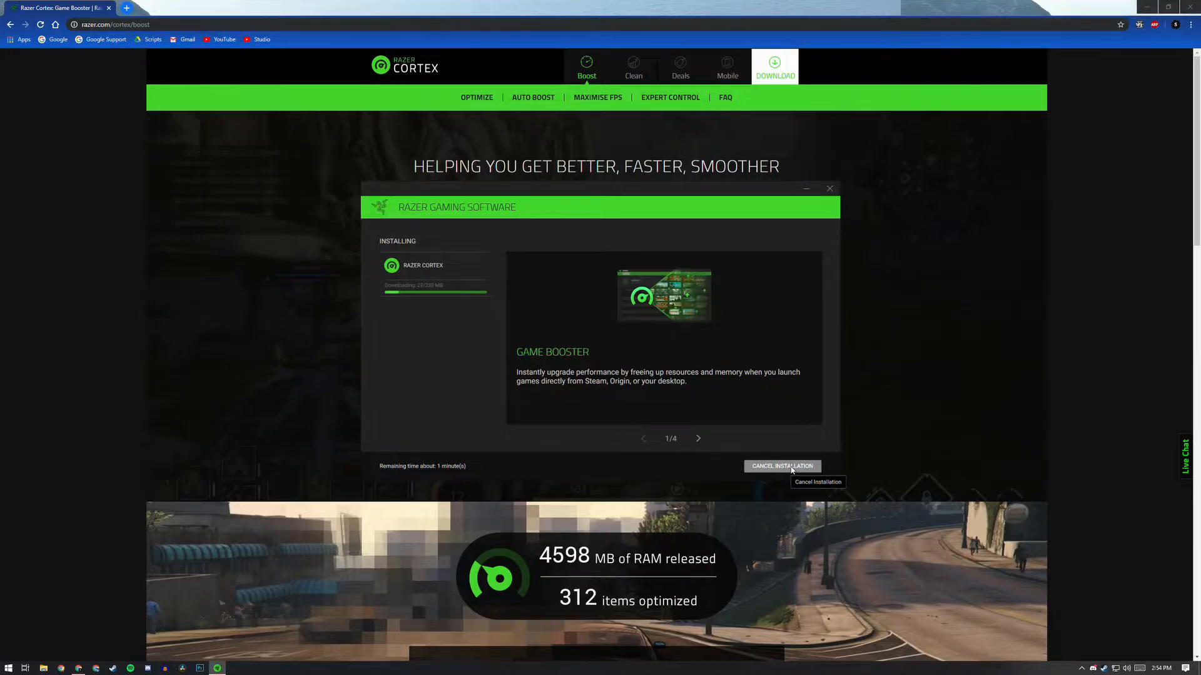
pyautogui.click(698, 438)
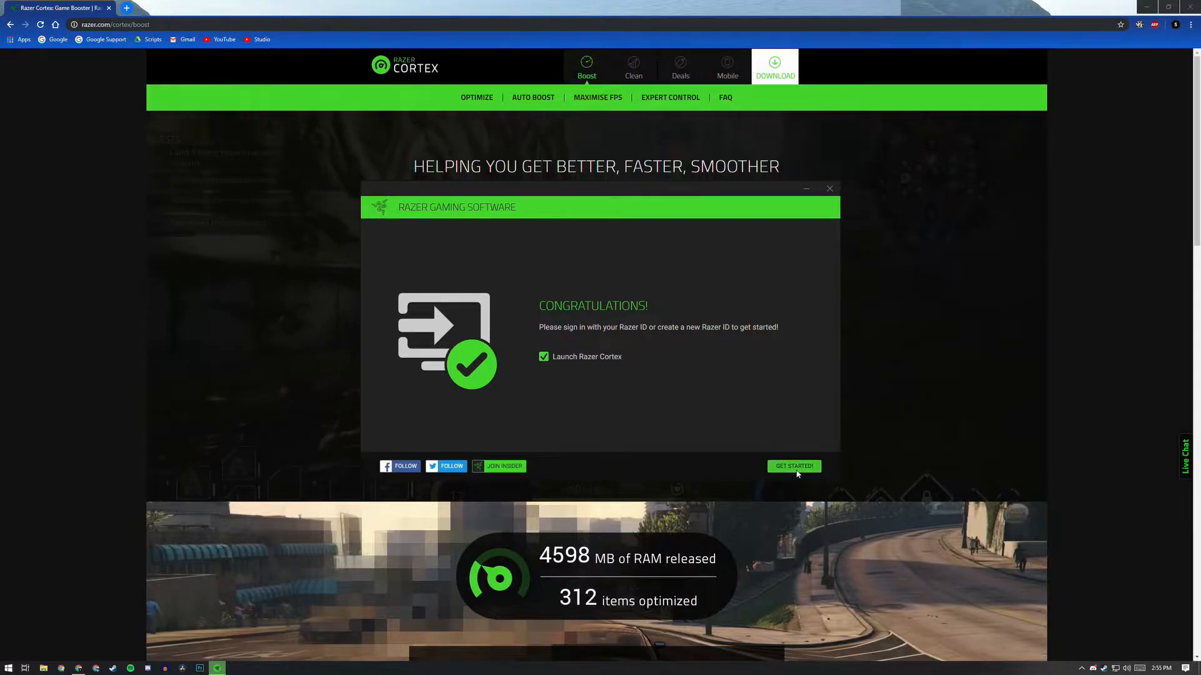
pyautogui.click(793, 466)
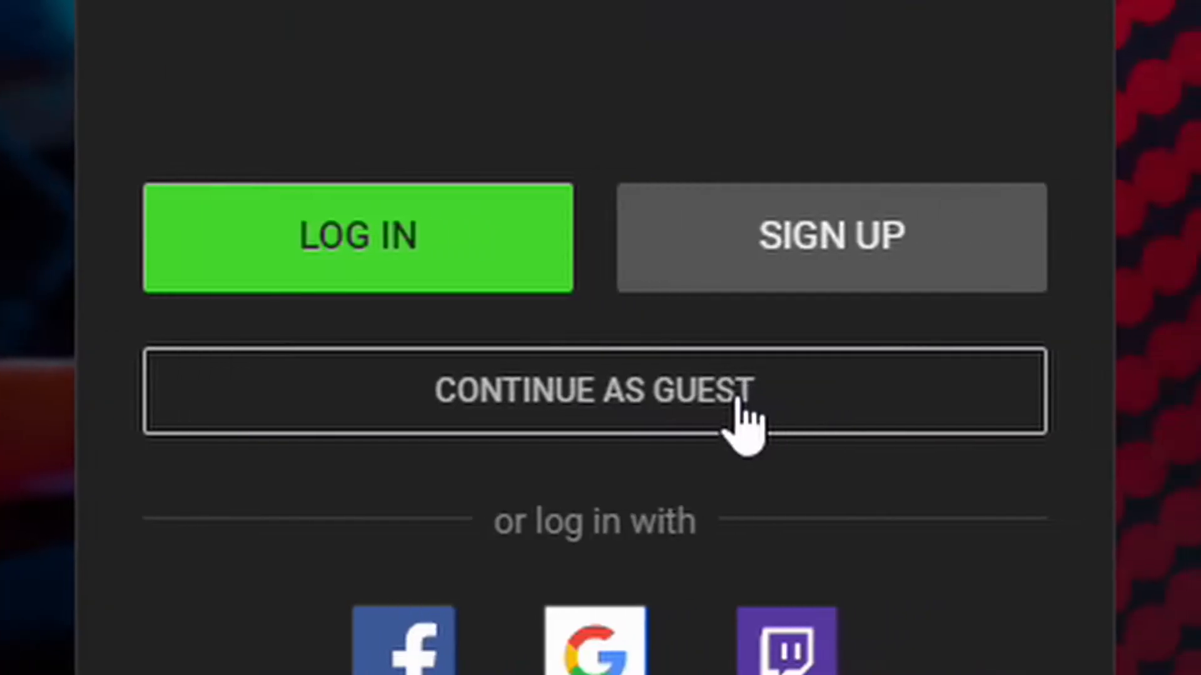
# Step: Continue as guest on the login screen and confirm in the Hello there dialog
pyautogui.click(594, 390)
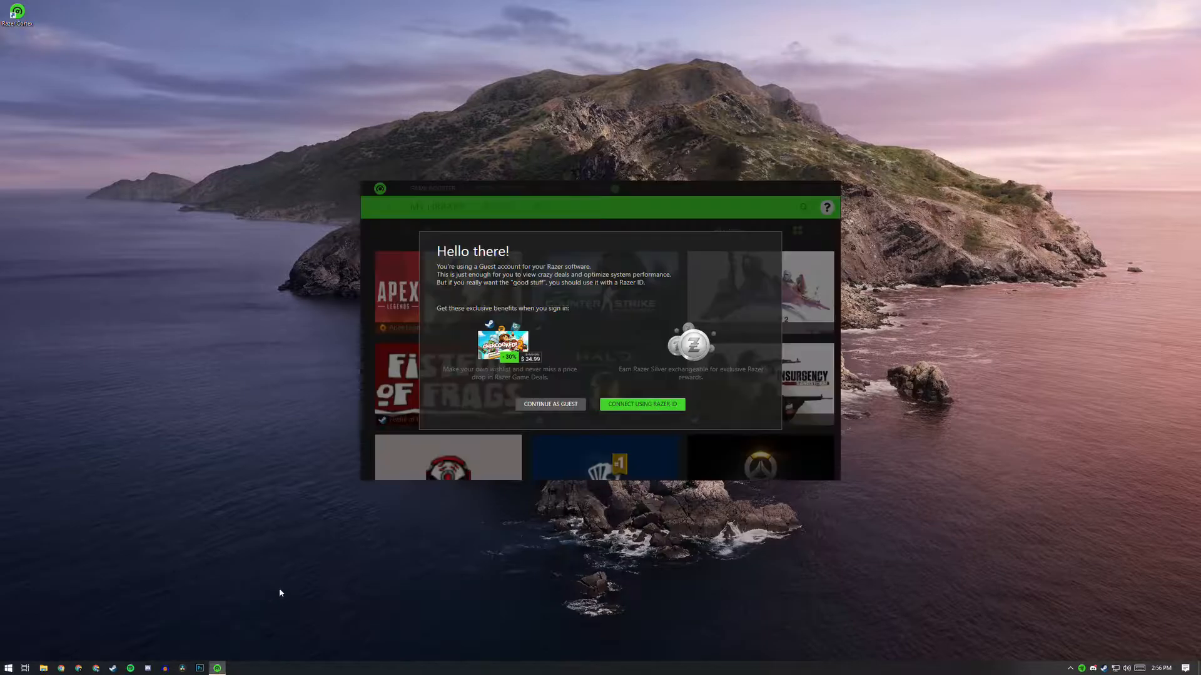
pyautogui.moveTo(545, 342)
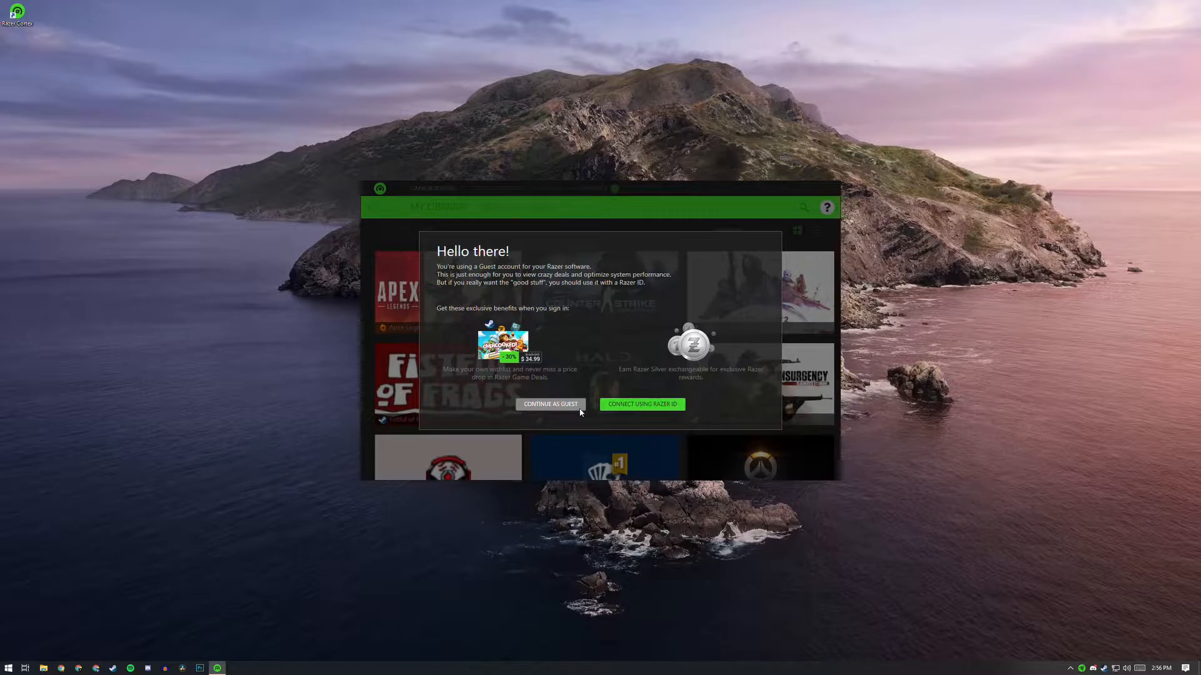
pyautogui.click(549, 403)
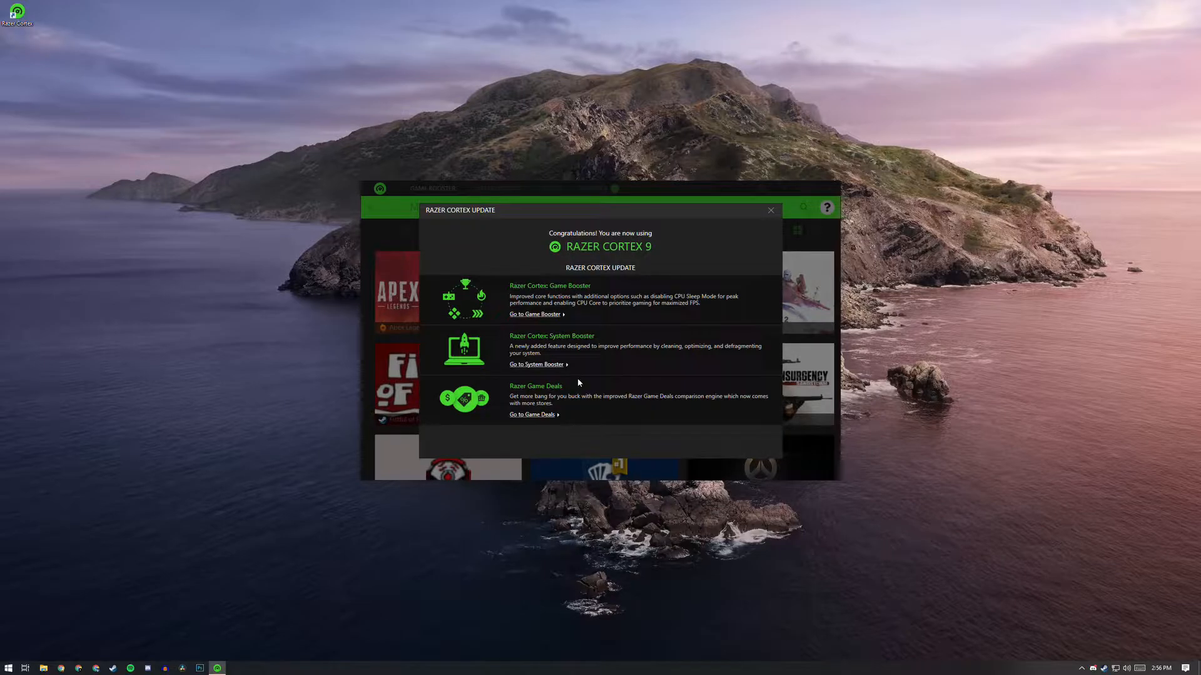
# Step: Dismiss the Razer Cortex 9 update overview and scroll the Game Booster library
pyautogui.click(770, 211)
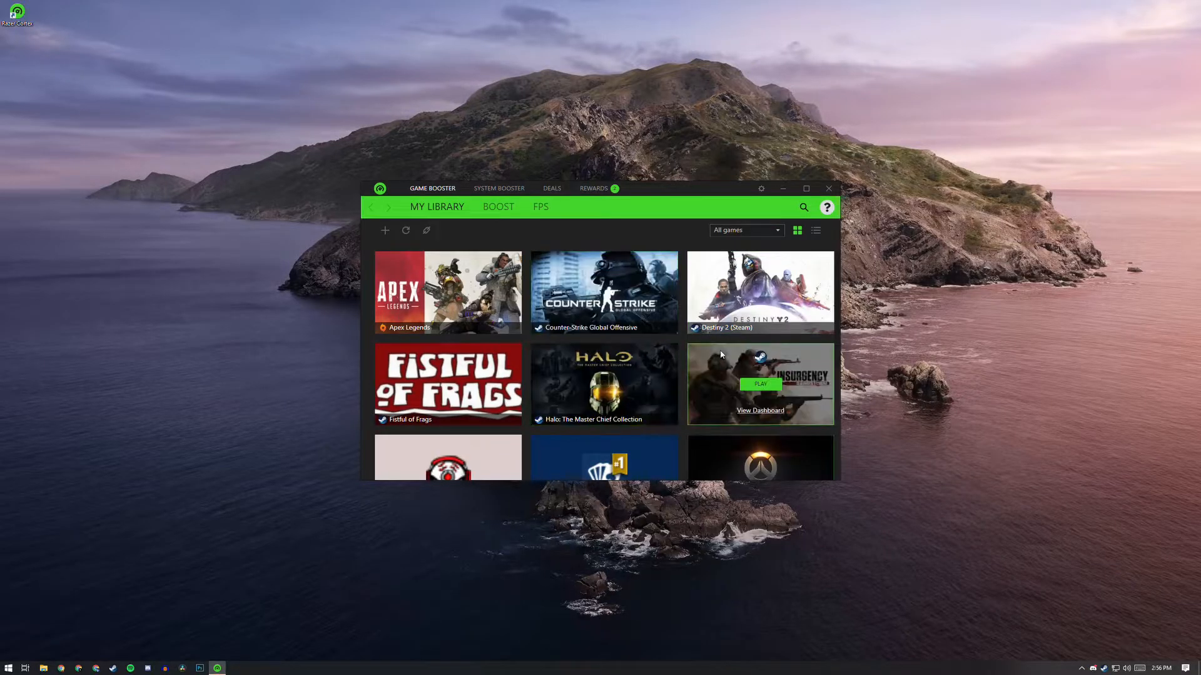
pyautogui.moveTo(603, 384)
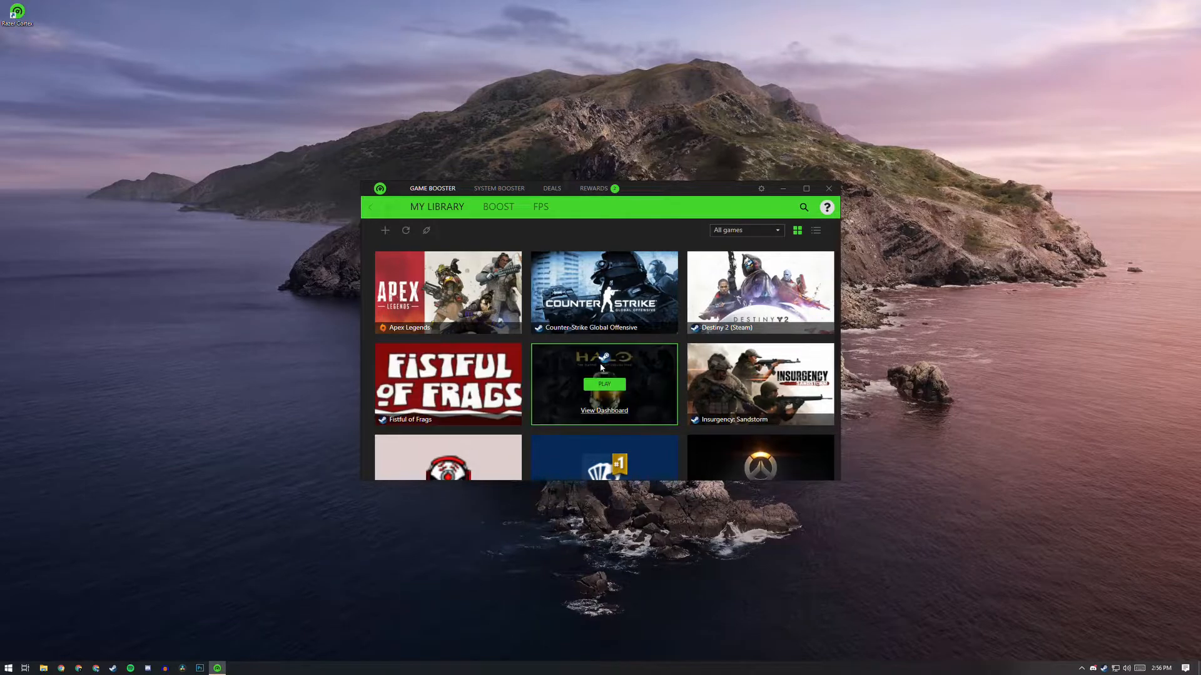
pyautogui.scroll(-3)
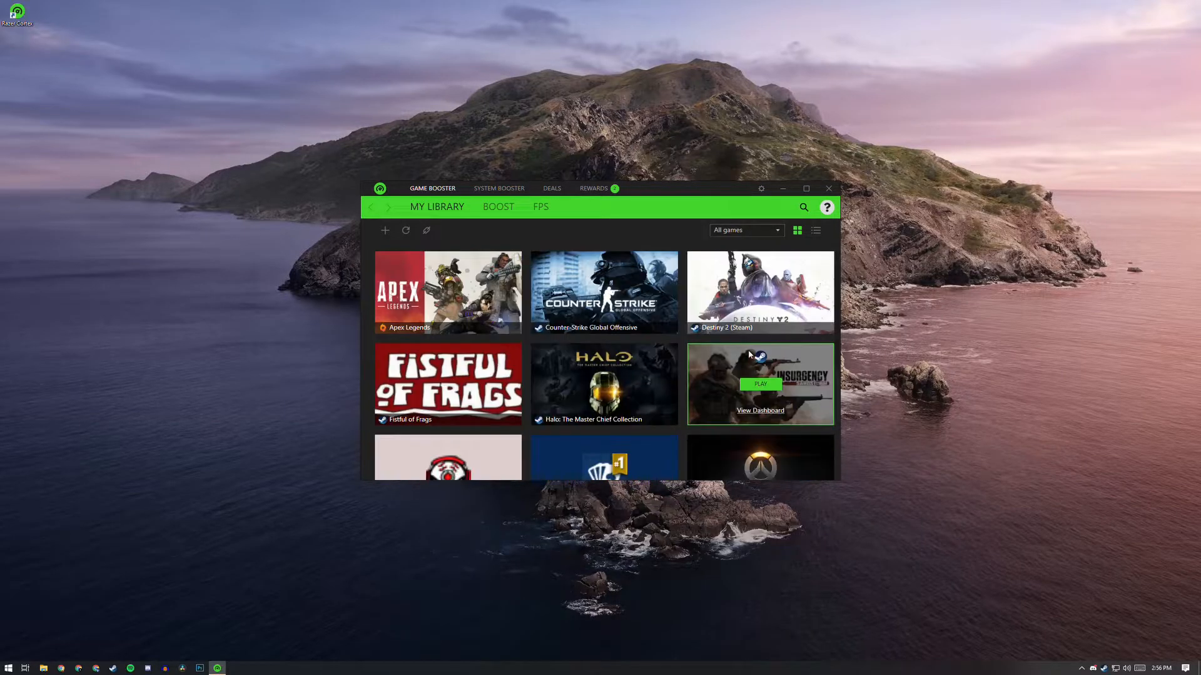
pyautogui.moveTo(603, 384)
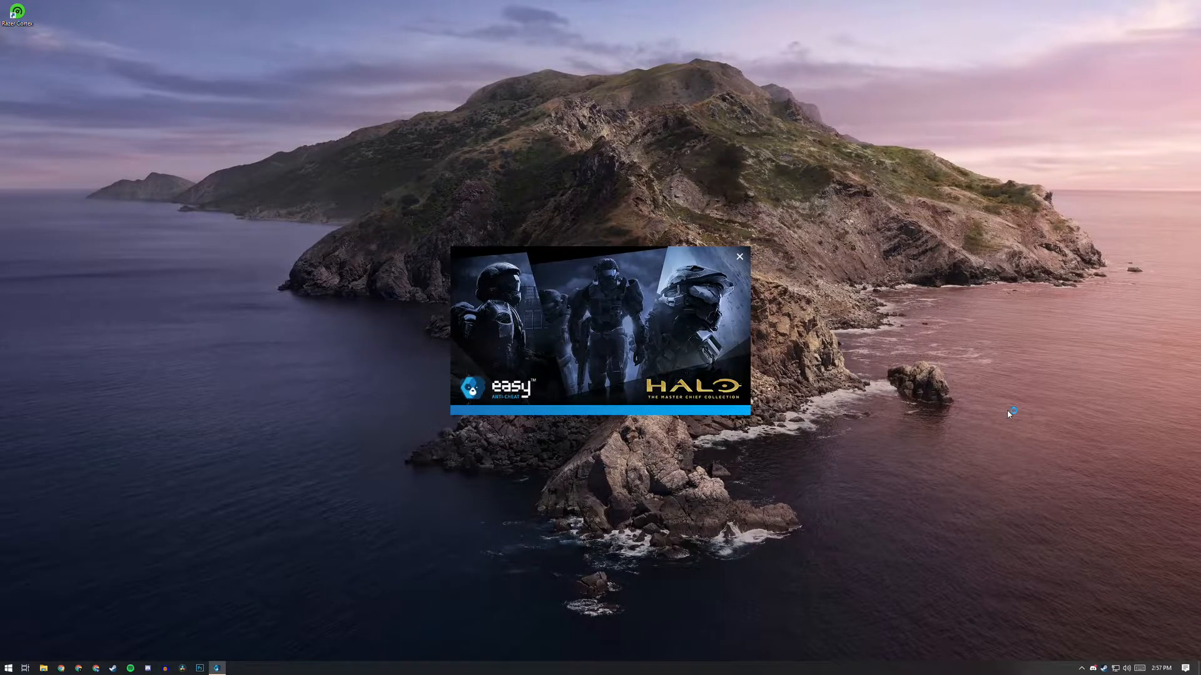
# Step: Launch Halo MCC from the library and go to Options & Career
pyautogui.click(737, 257)
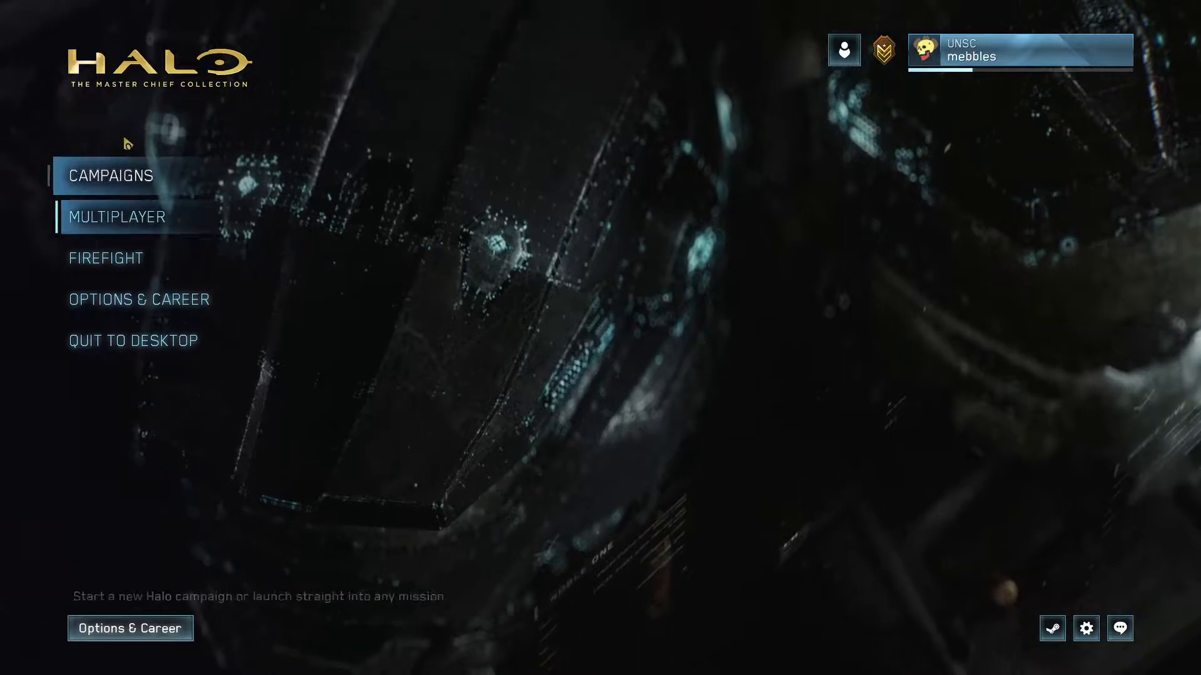
pyautogui.click(139, 299)
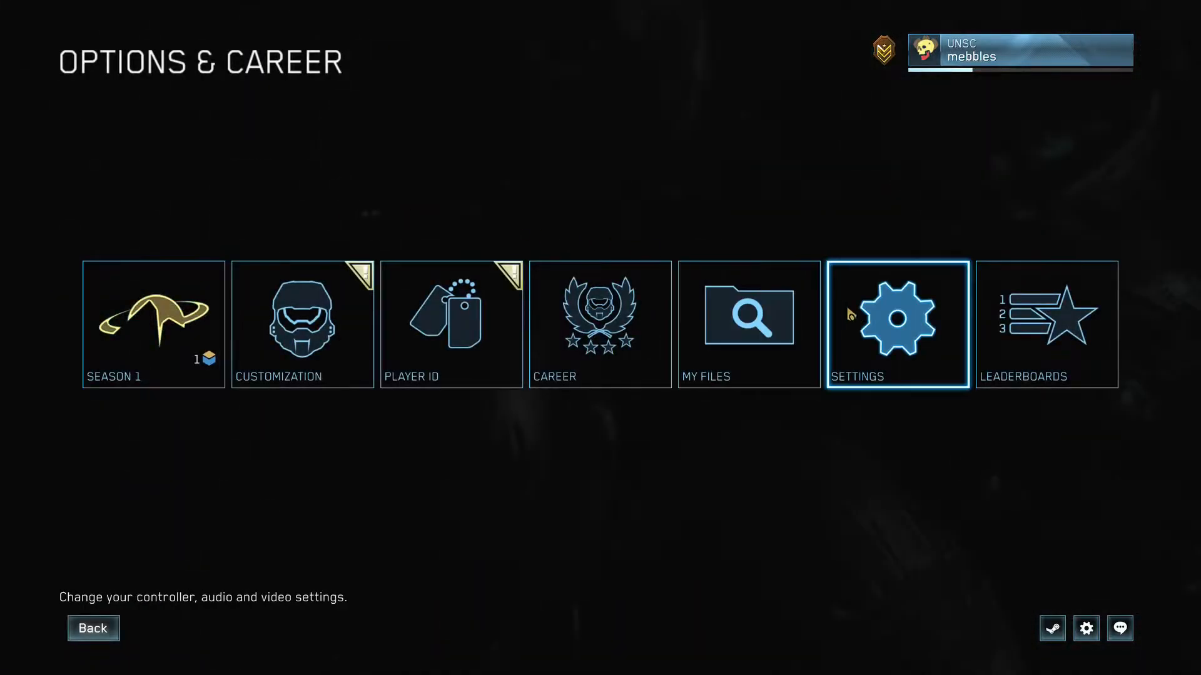
# Step: Open the Video settings tab
pyautogui.click(897, 324)
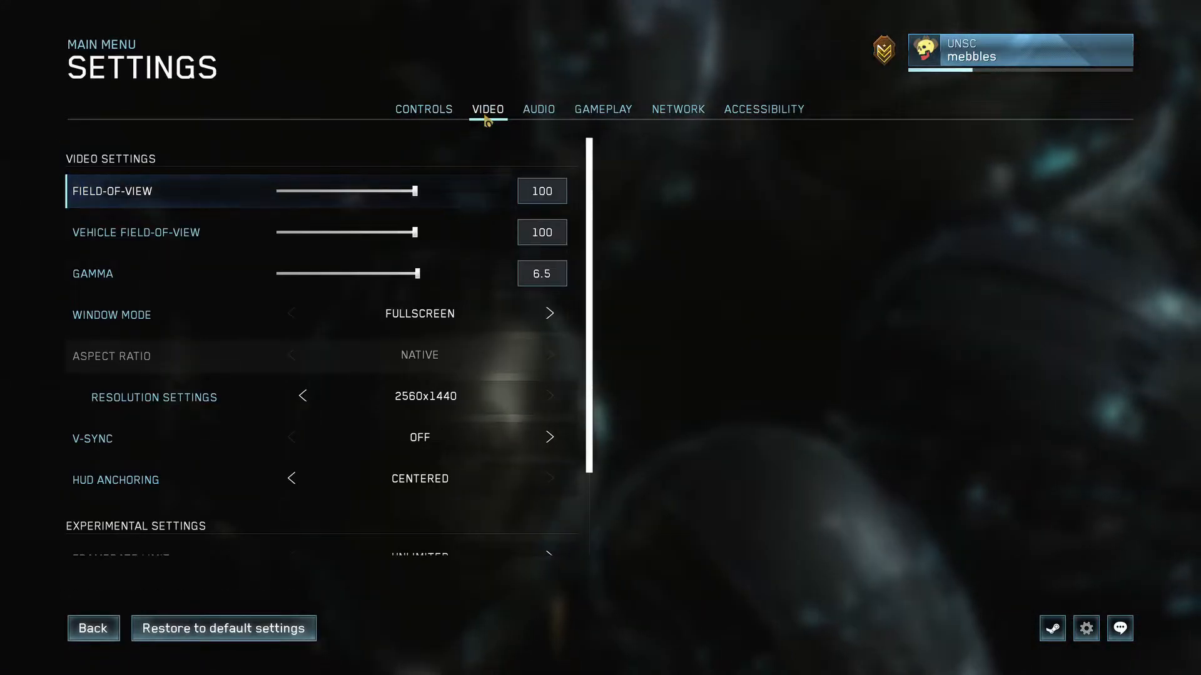
pyautogui.scroll(-3)
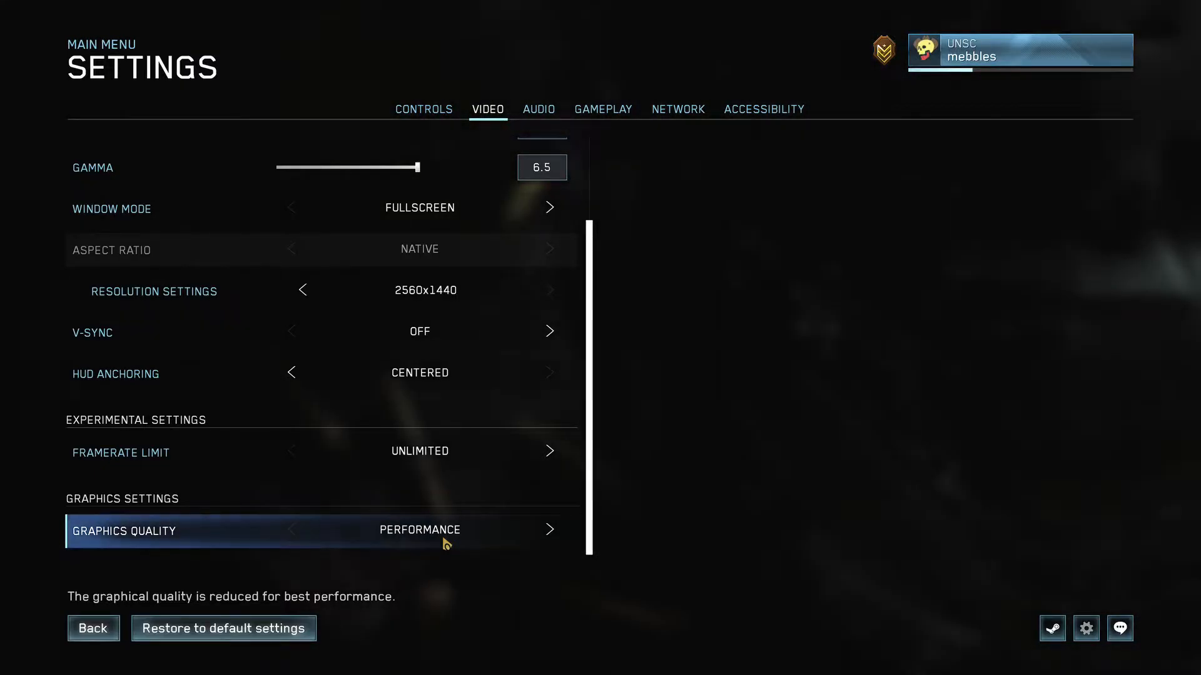
pyautogui.click(291, 451)
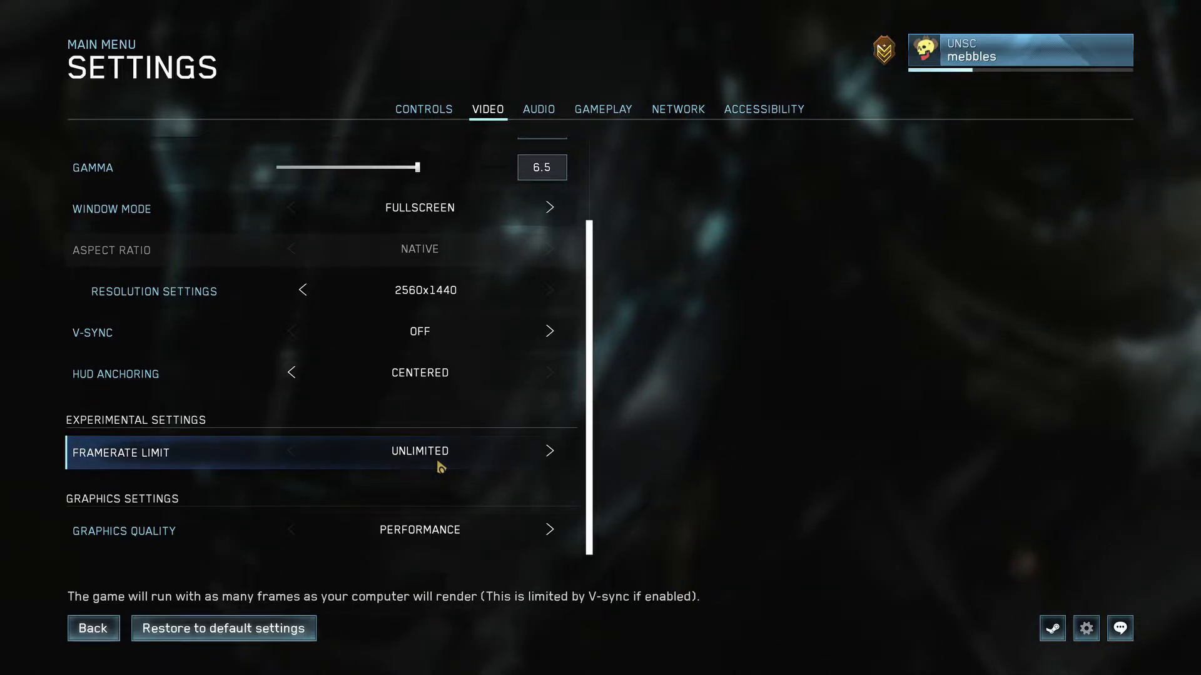
pyautogui.scroll(3)
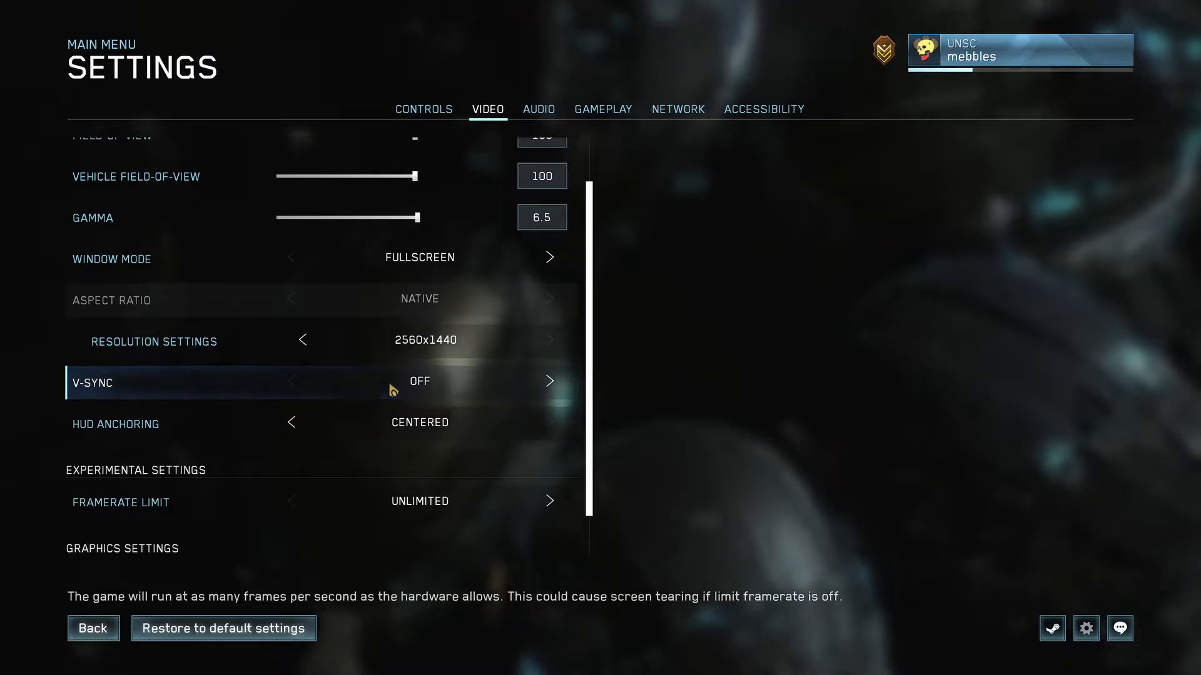
# Step: Toggle Window Mode to Windowed, then back to Fullscreen
pyautogui.click(292, 257)
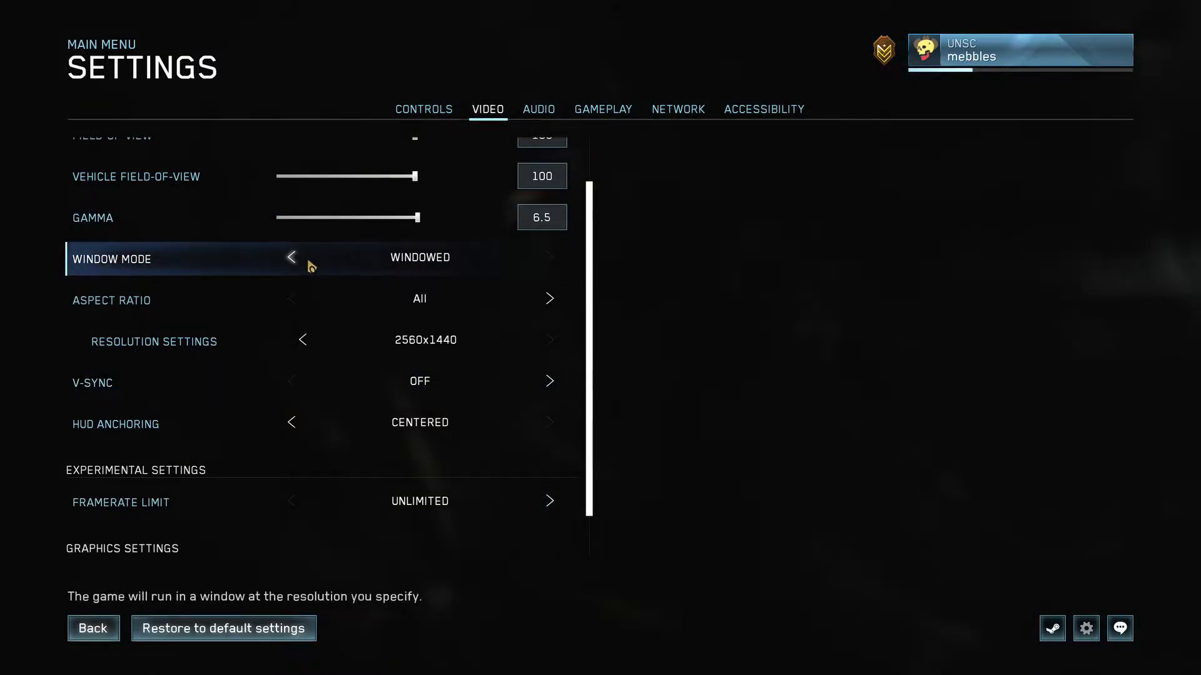
pyautogui.click(291, 257)
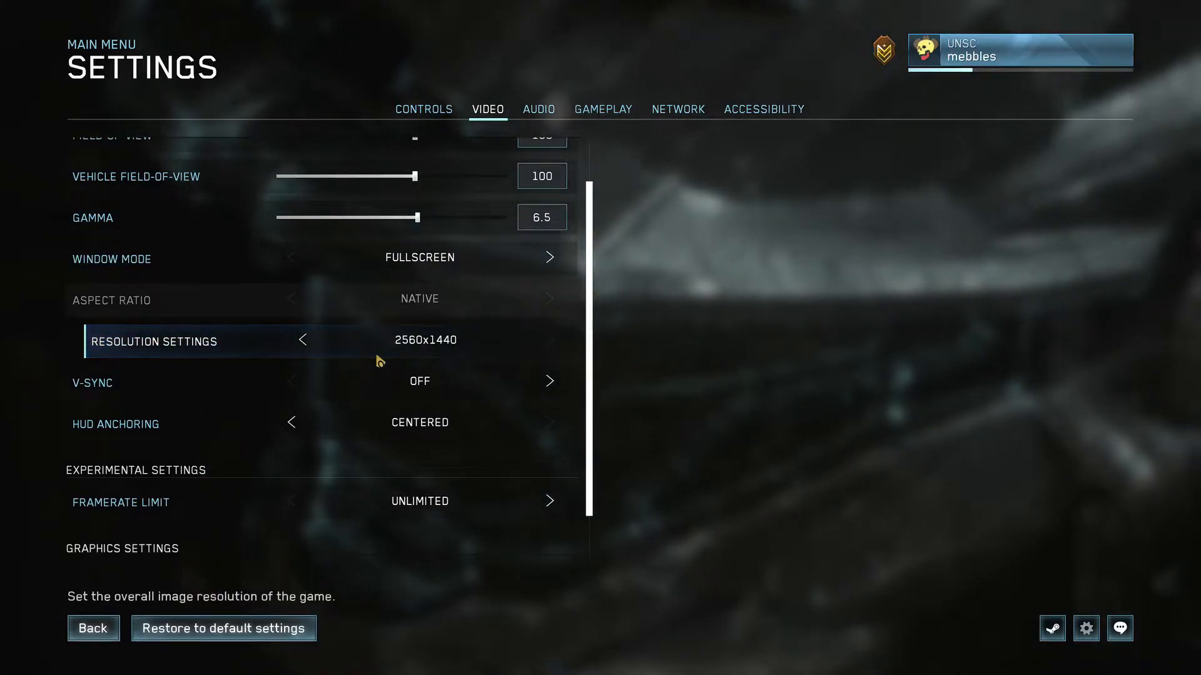
# Step: Step the resolution down from 2560x1440 to 640x480
pyautogui.click(302, 339)
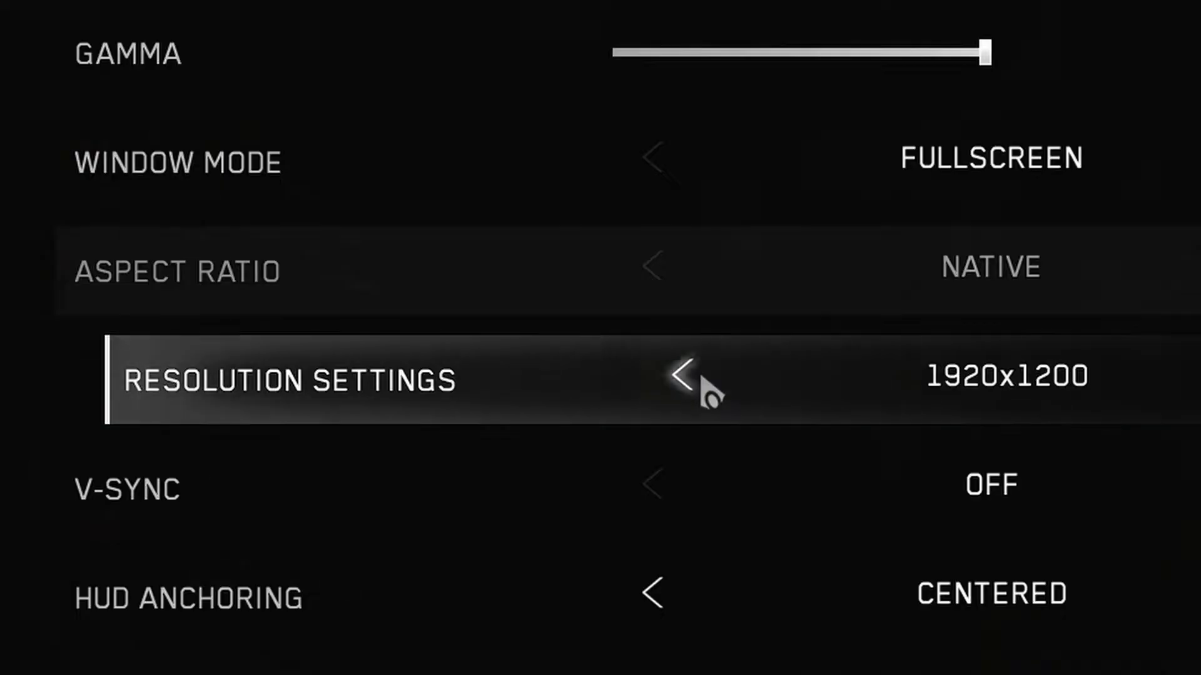
pyautogui.click(651, 378)
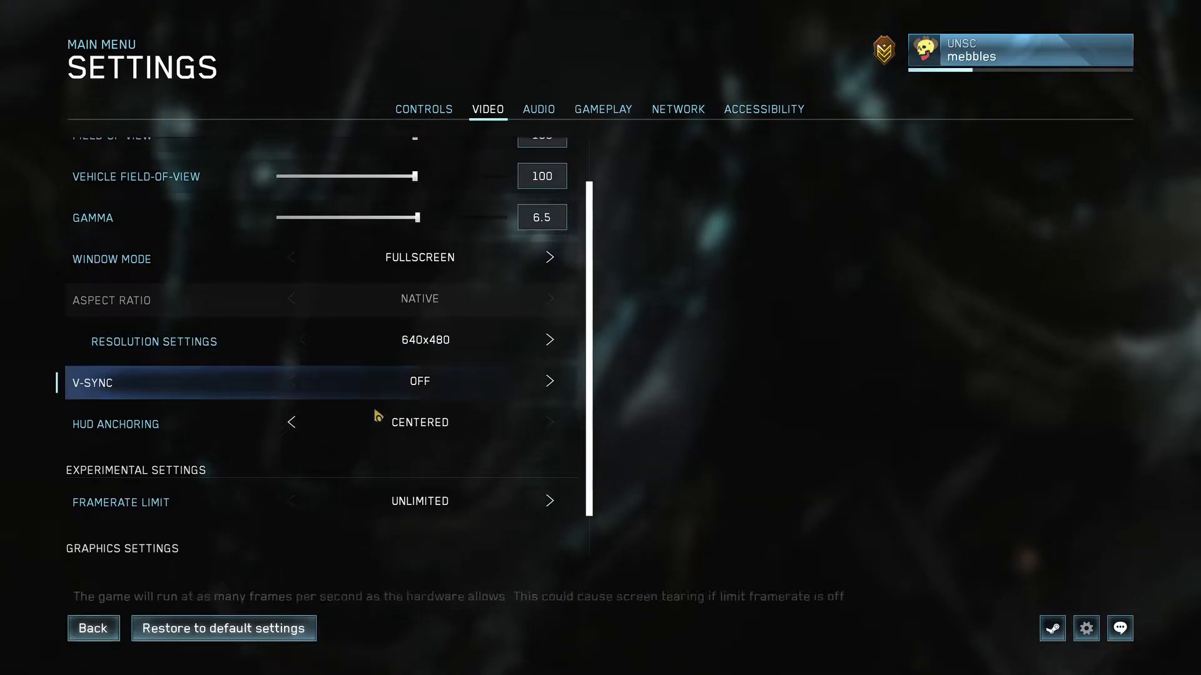
pyautogui.click(92, 628)
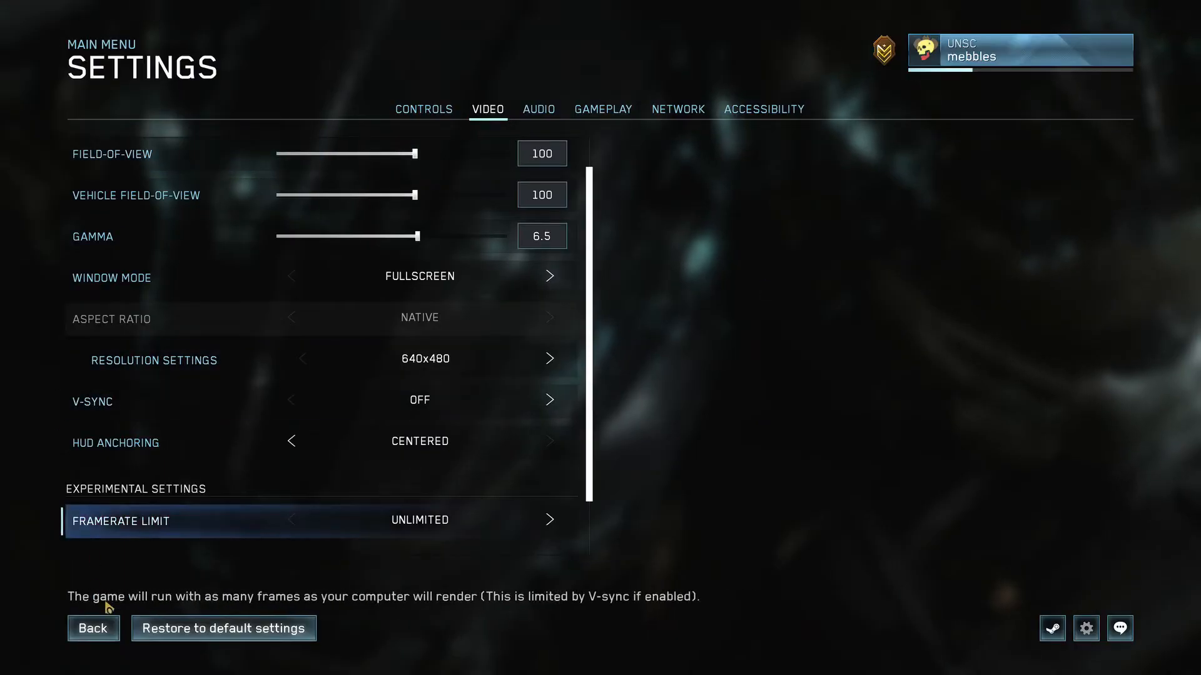
# Step: Save the video settings, then reopen Settings to confirm 640x480 with Performance quality
pyautogui.click(92, 628)
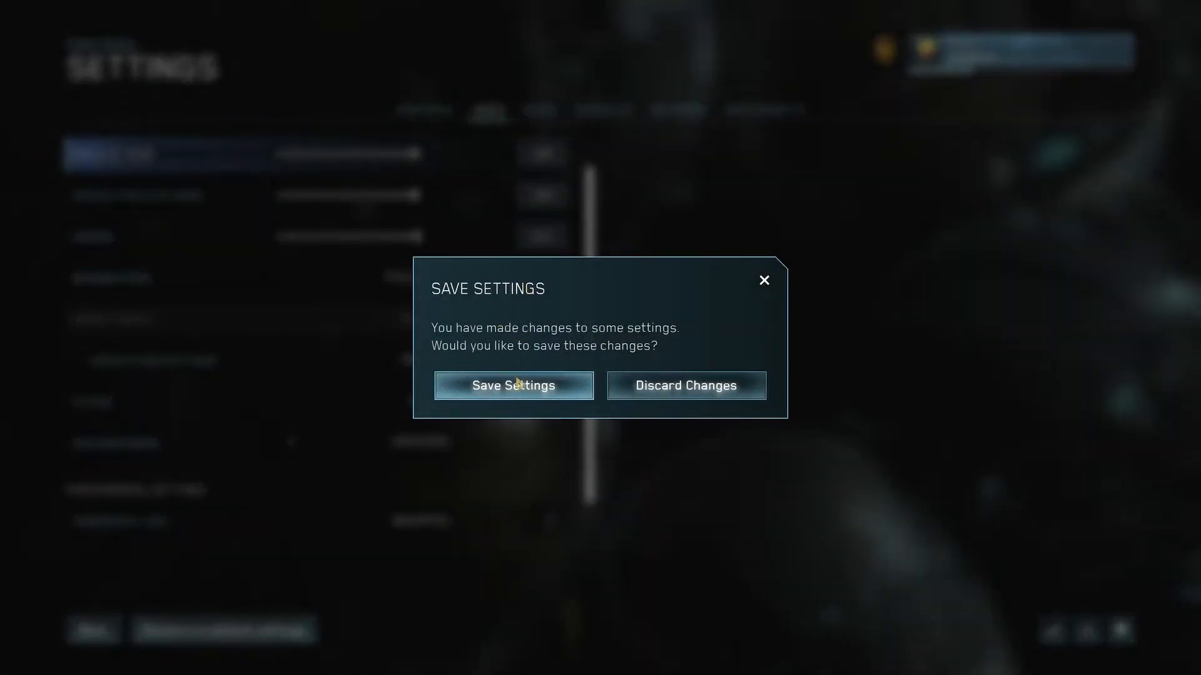
pyautogui.click(513, 385)
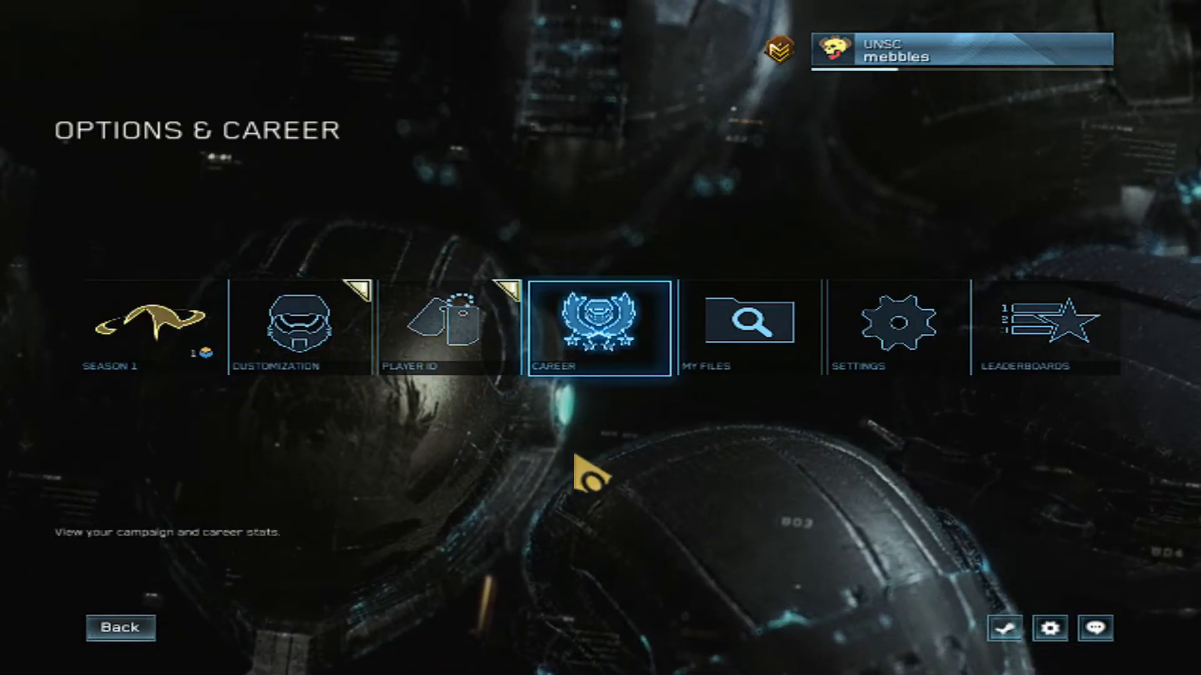
pyautogui.click(895, 321)
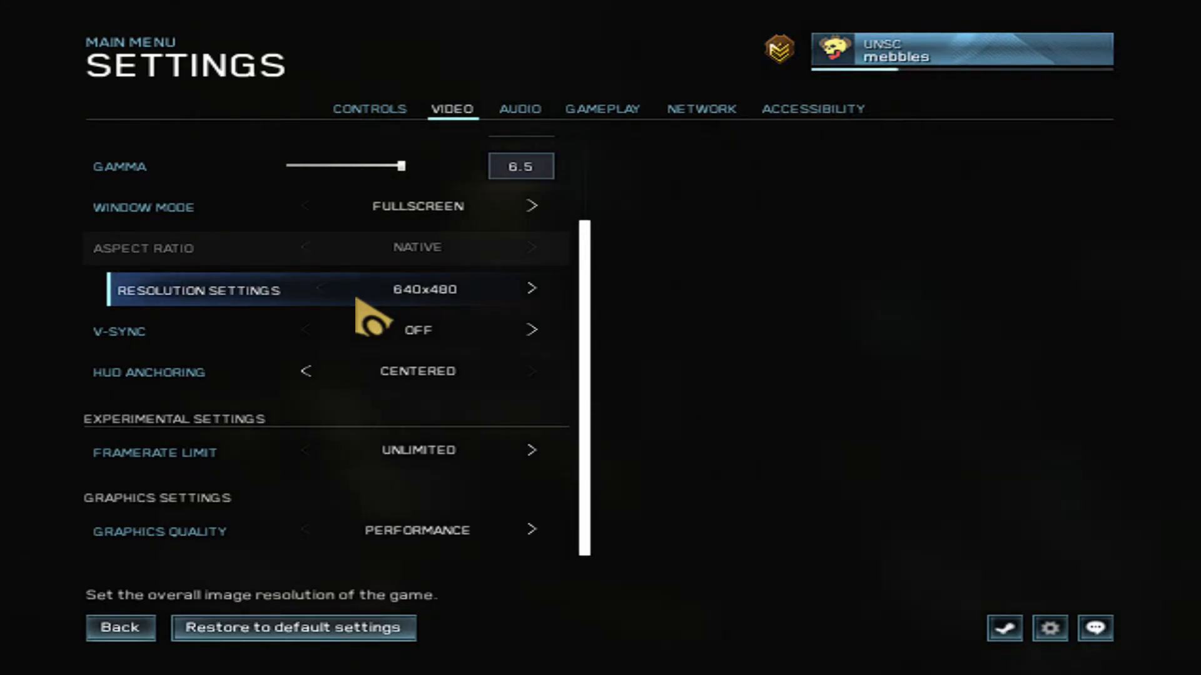
# Step: Nudge resolution to 720x400 and back to 640x480, then exit video settings
pyautogui.click(532, 289)
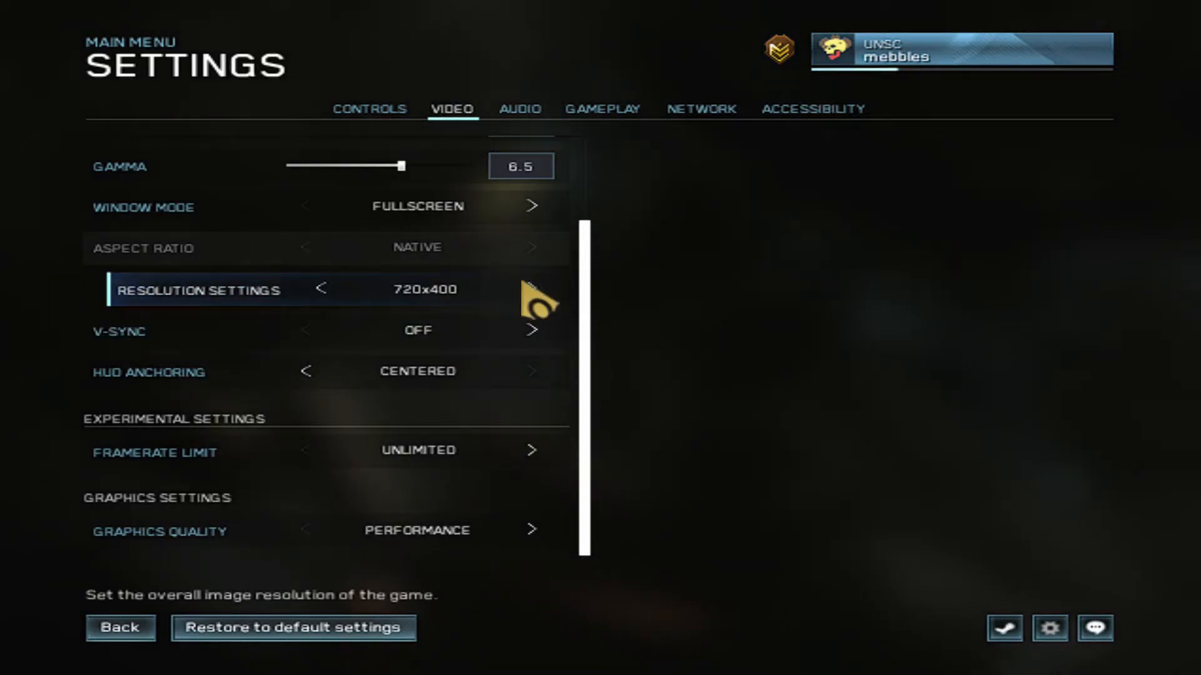
pyautogui.click(321, 289)
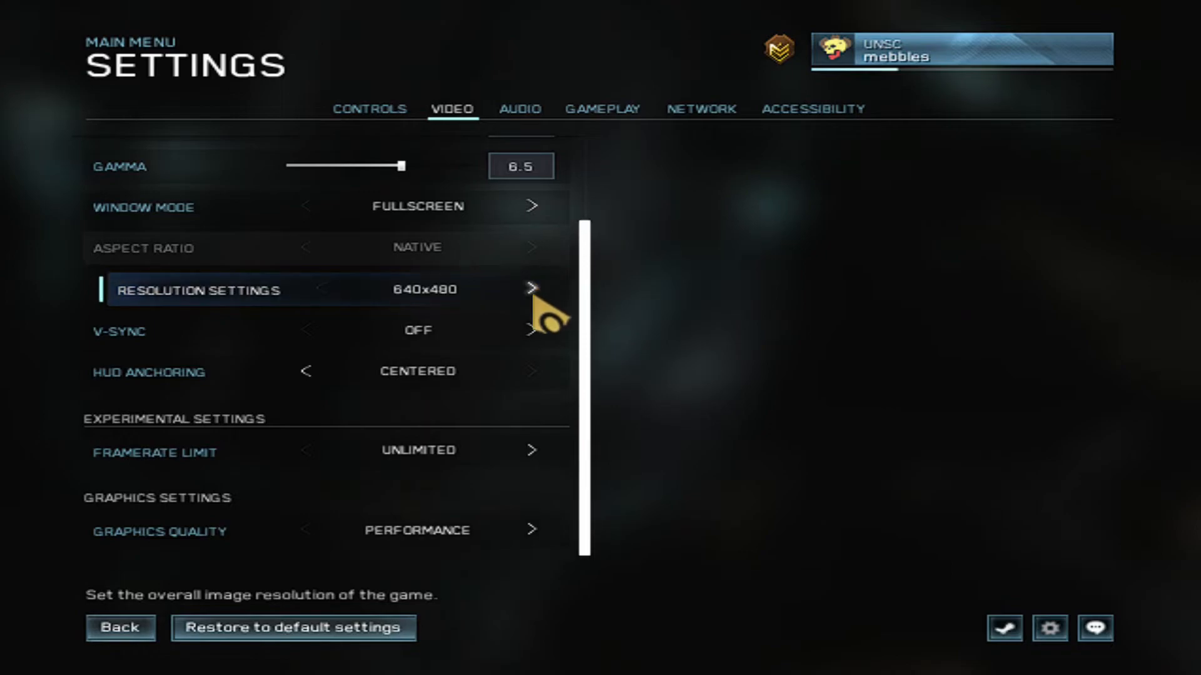
pyautogui.moveTo(345, 306)
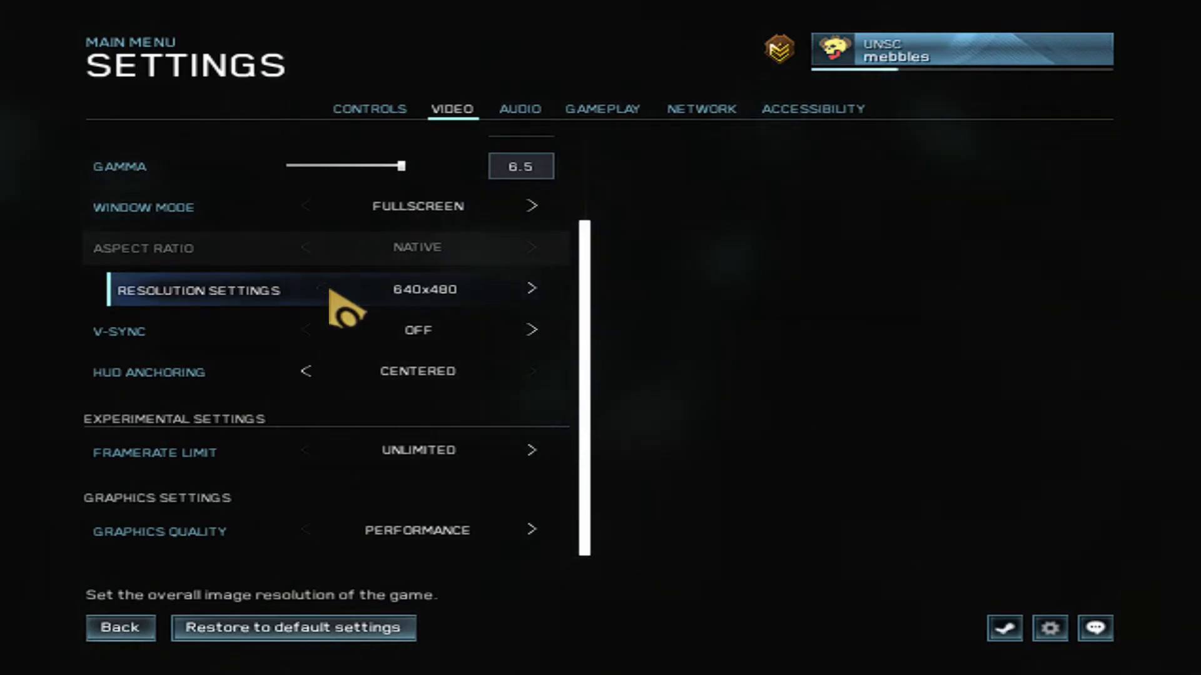
pyautogui.click(120, 627)
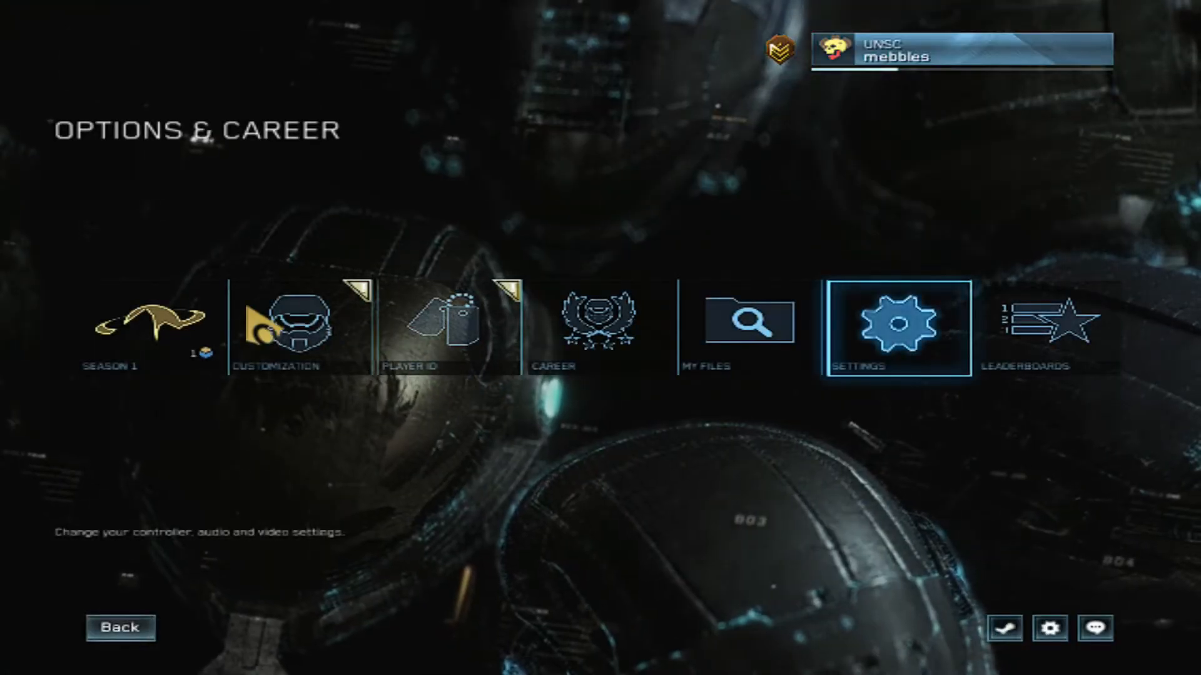
# Step: Go back to the main menu and start Social Games matchmaking from Multiplayer
pyautogui.click(119, 628)
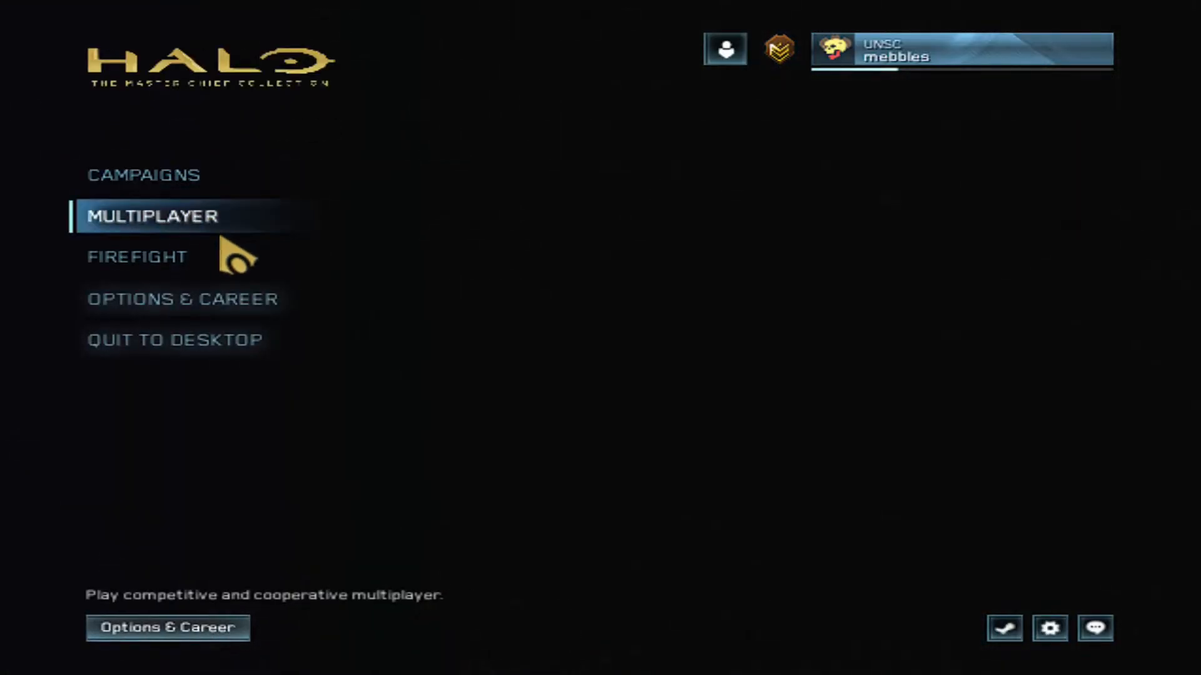
pyautogui.click(154, 216)
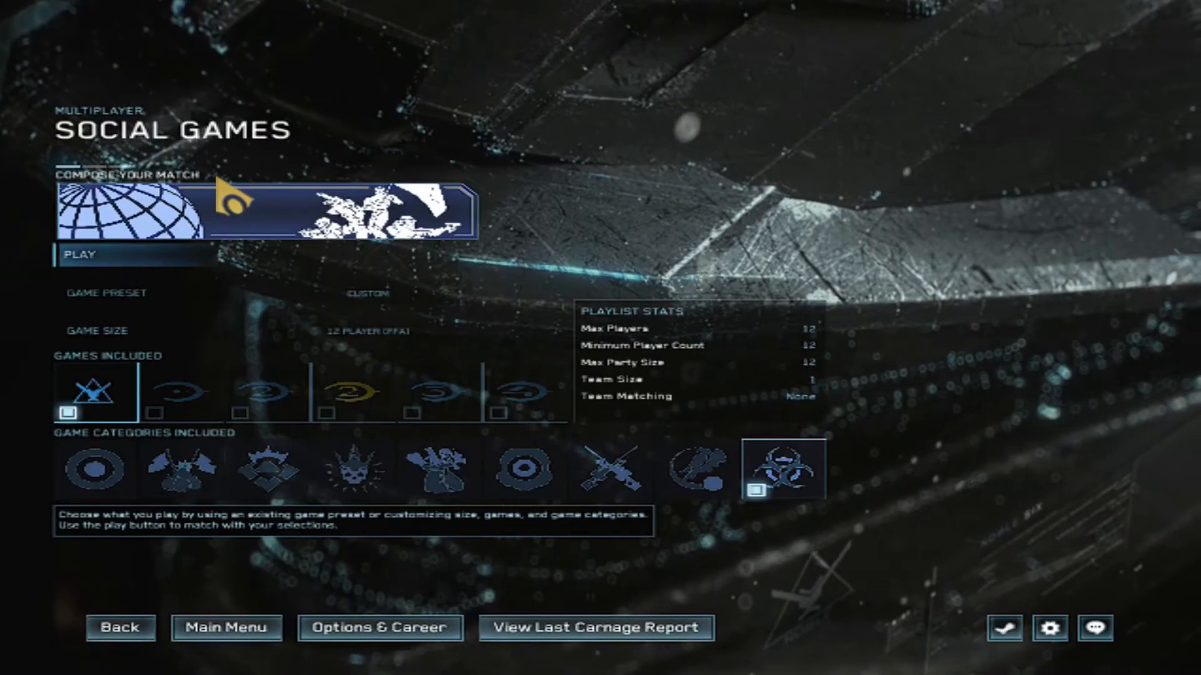
pyautogui.click(119, 255)
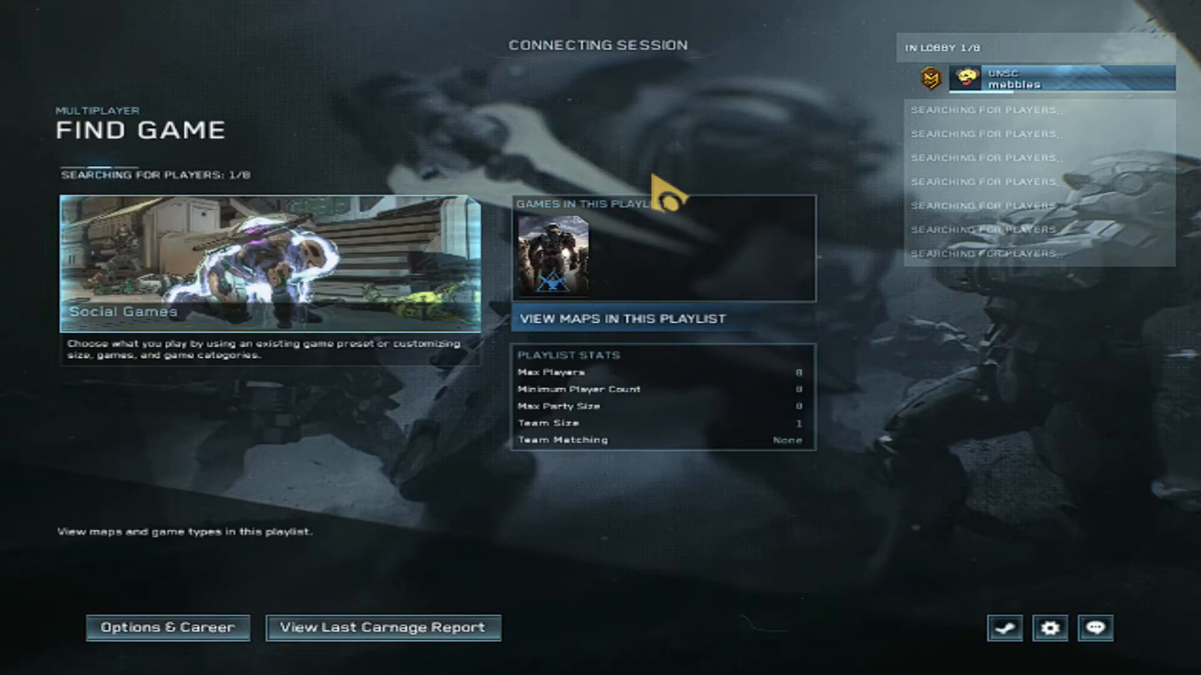